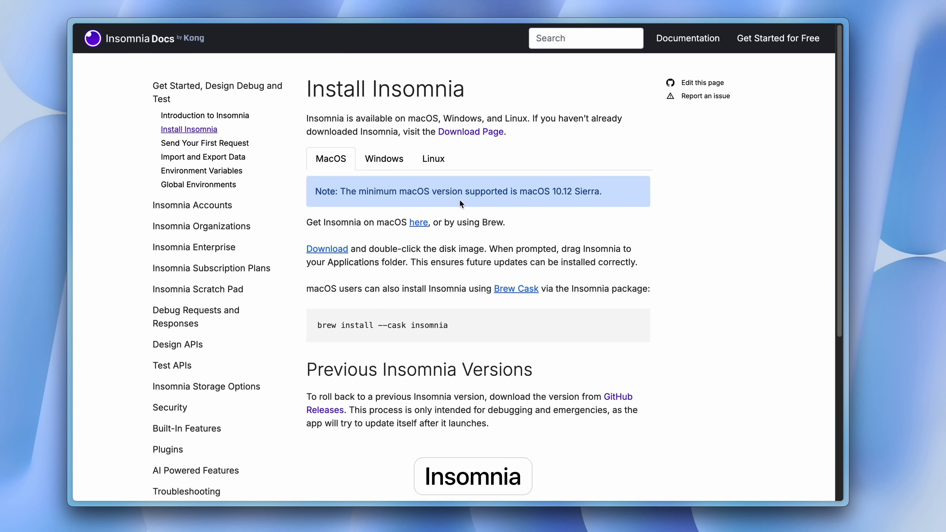
Step: Select the 'brew install --cask insomnia' command in the docs code block
double_click(326, 326)
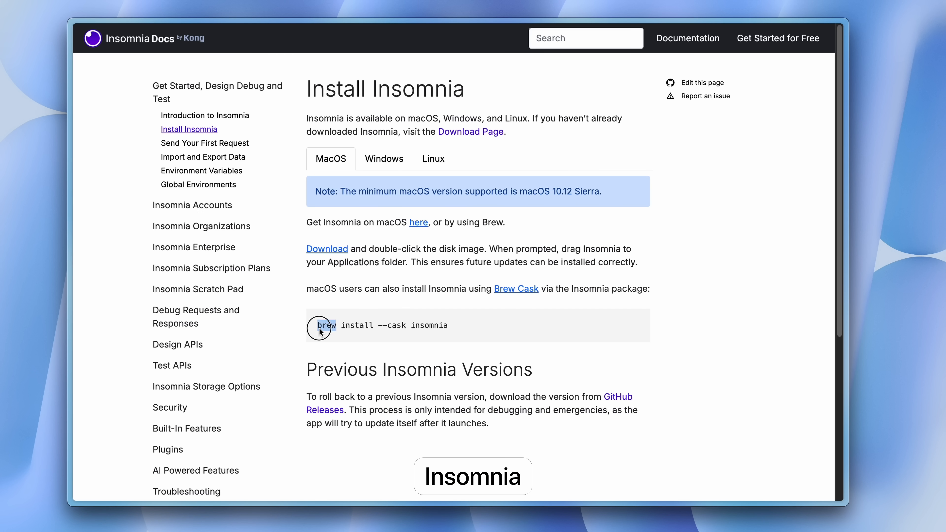
click(473, 476)
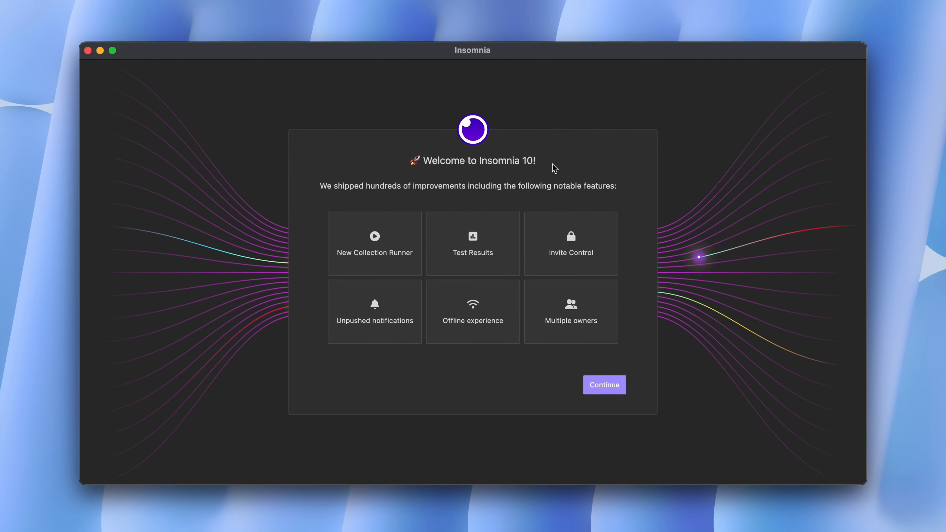
Step: Continue past the Welcome to Insomnia 10 dialog into the empty Personal Project
click(604, 385)
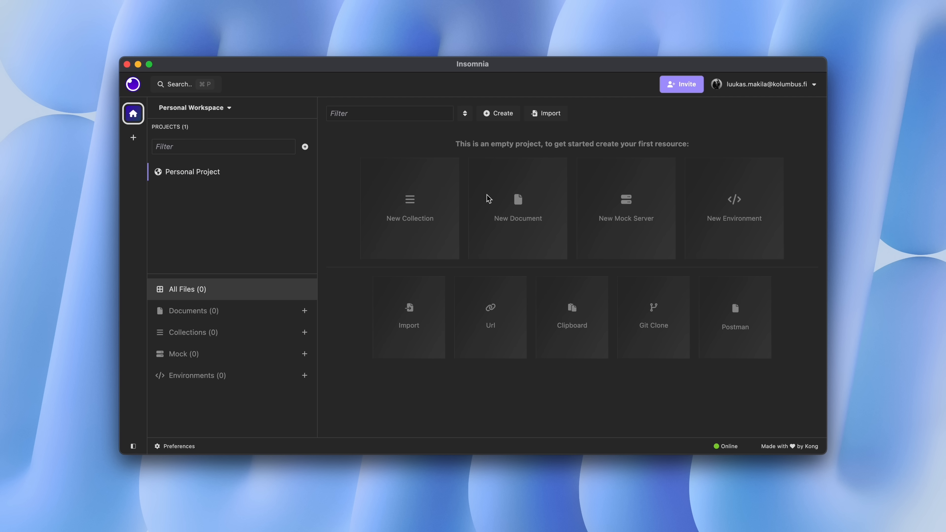
click(517, 208)
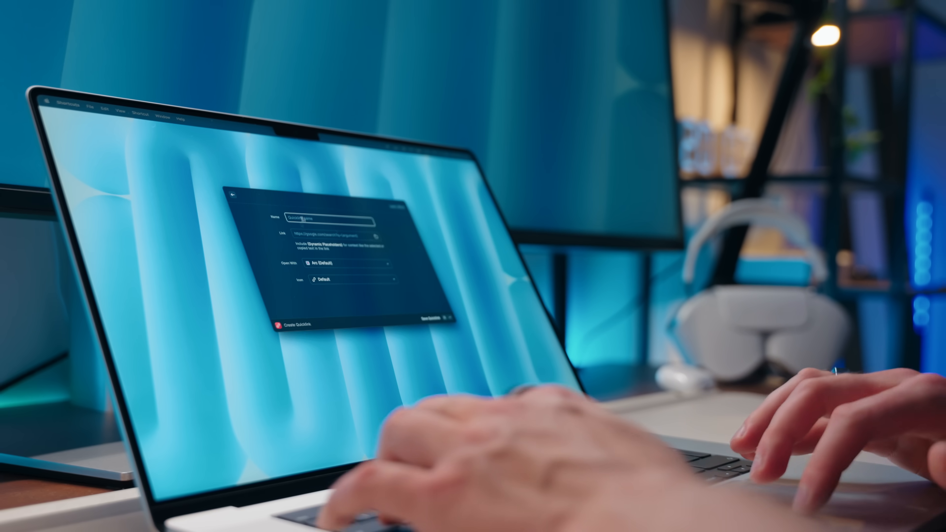
Step: Name the new Raycast quicklink 'Reid'
text(Reid)
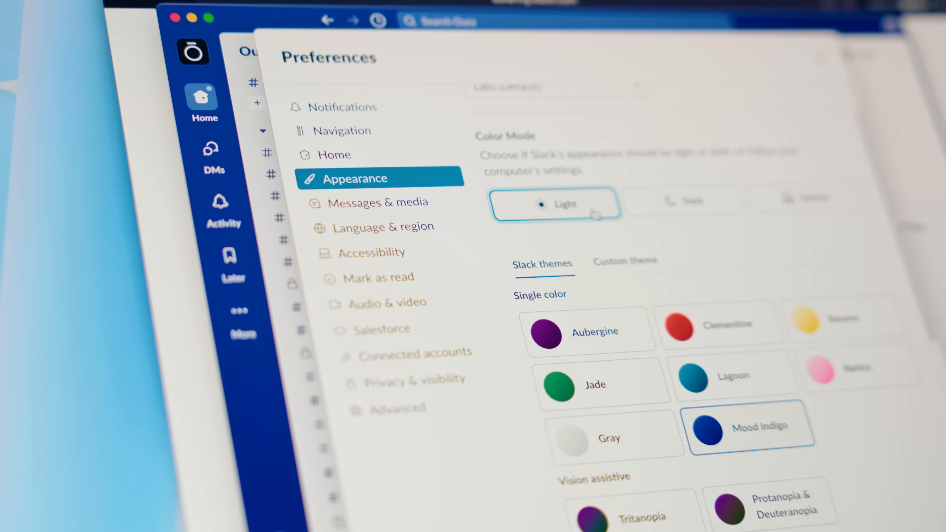
Step: Set Slack's Color Mode to Light in Appearance preferences
click(588, 331)
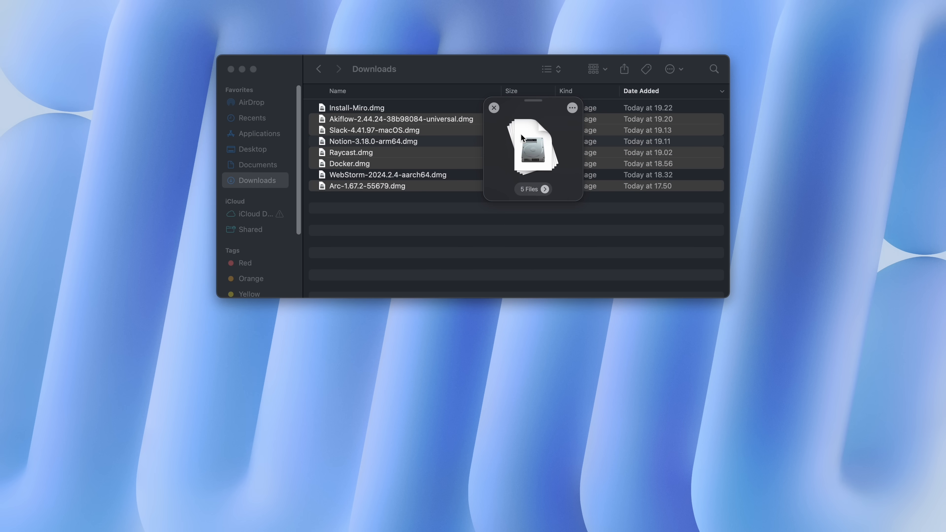
mouse_move(257, 151)
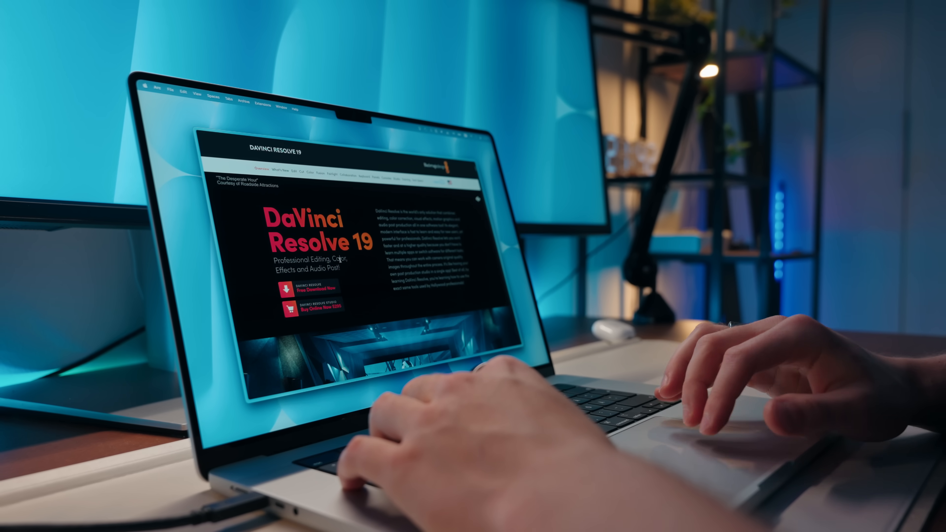
Step: Go to the What's New section of the DaVinci Resolve 19 site
click(283, 171)
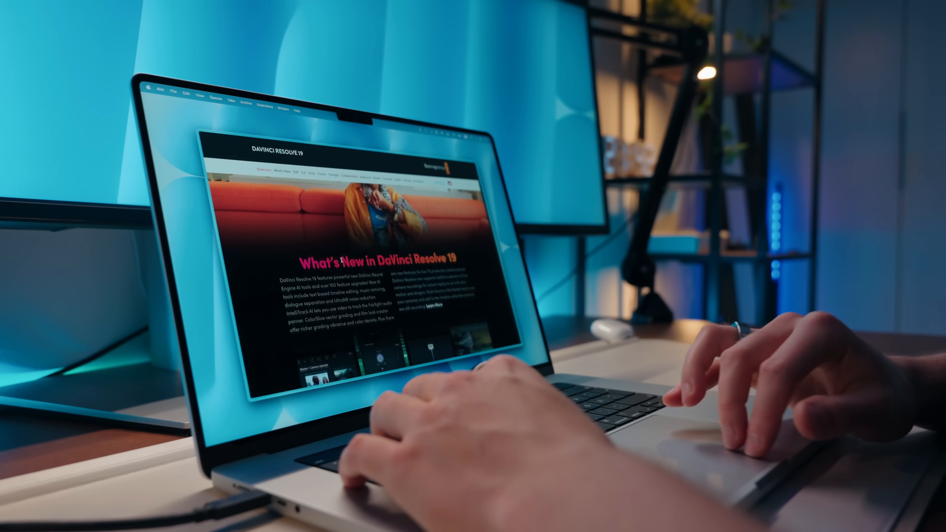